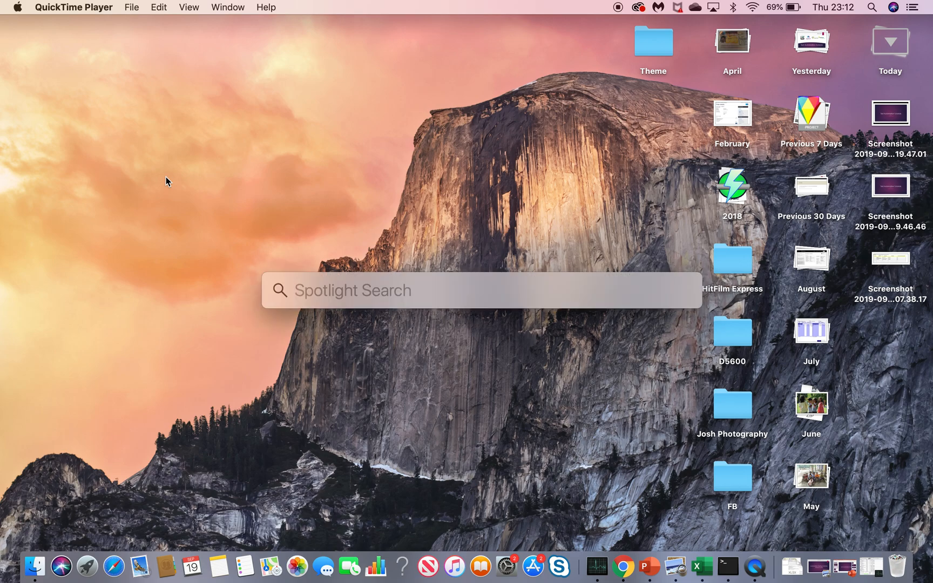
Launch Terminal from Spotlight by searching 'terminal'.
type("terminal")
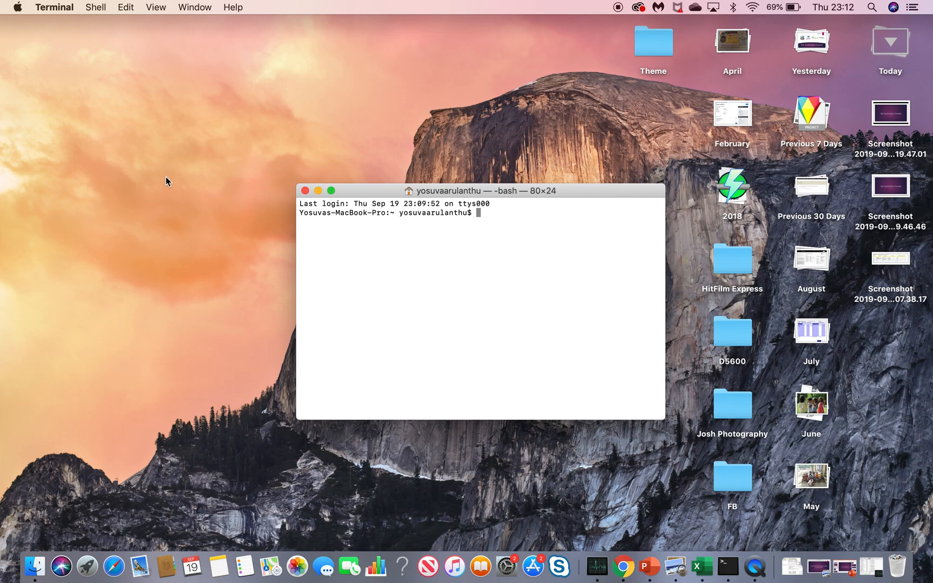
Run 'java -version', which reports 10.0.1, and begin a cd command.
type("Java -version")
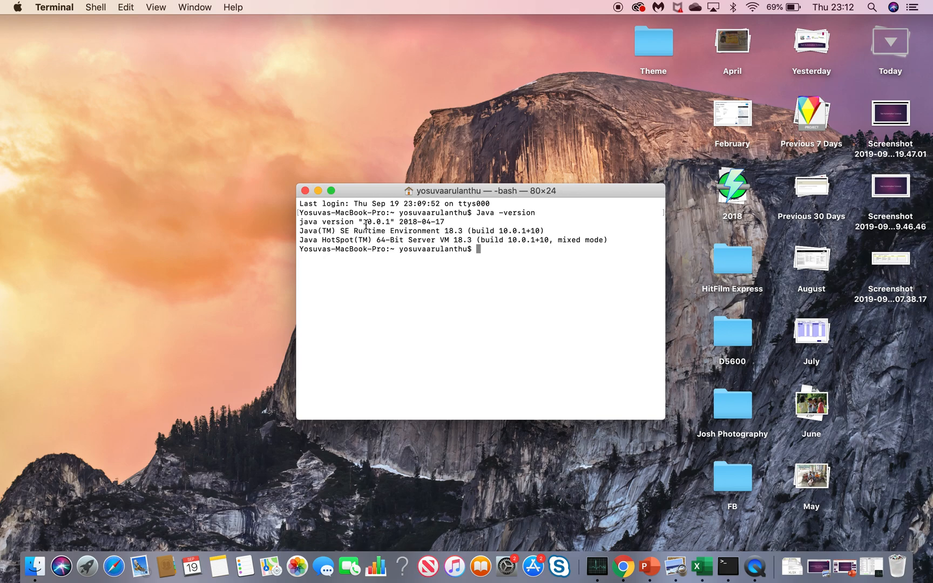
mouse_move(465, 244)
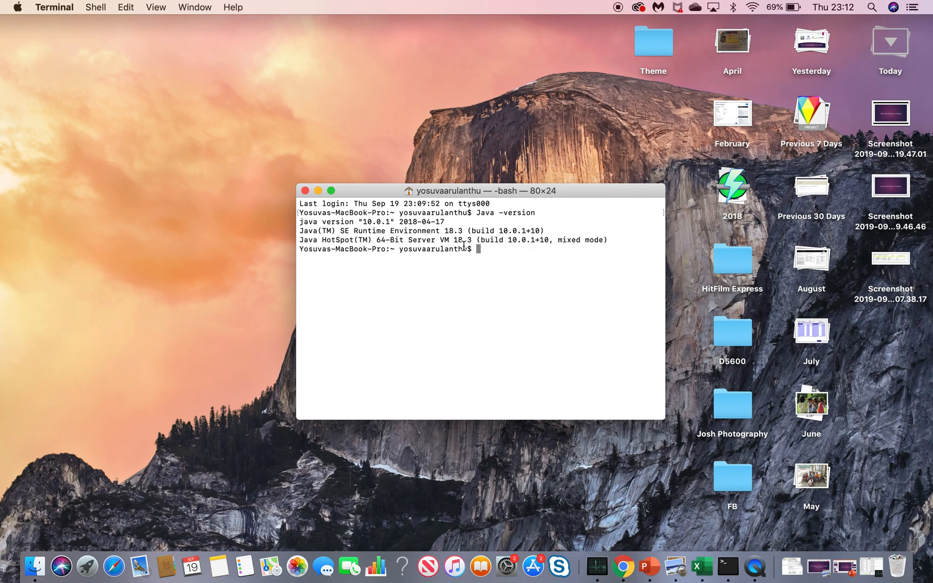
mouse_move(487, 249)
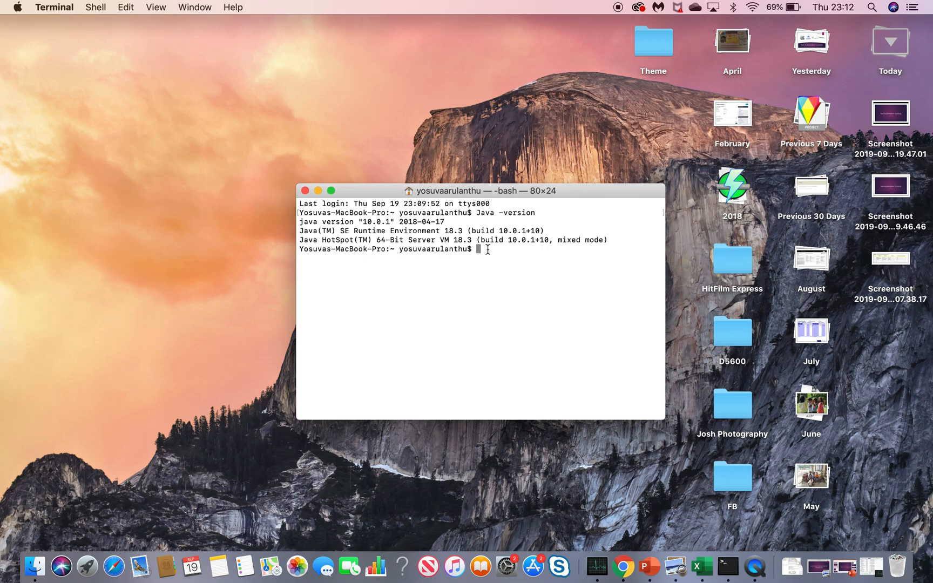
type("cd")
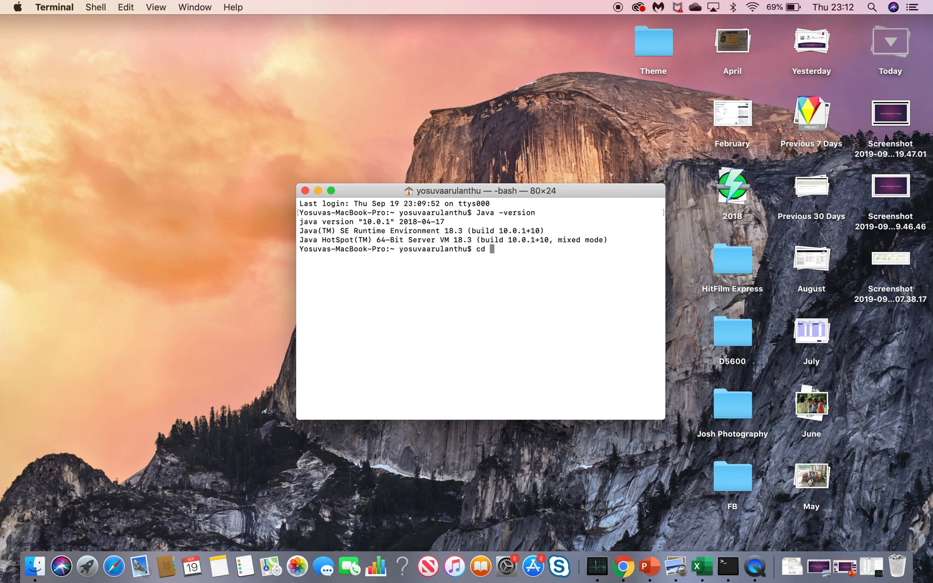
Change into /Library/Java/JavaVirtualMachines/ and list it, revealing jdk-10.0.1.jdk.
type("/")
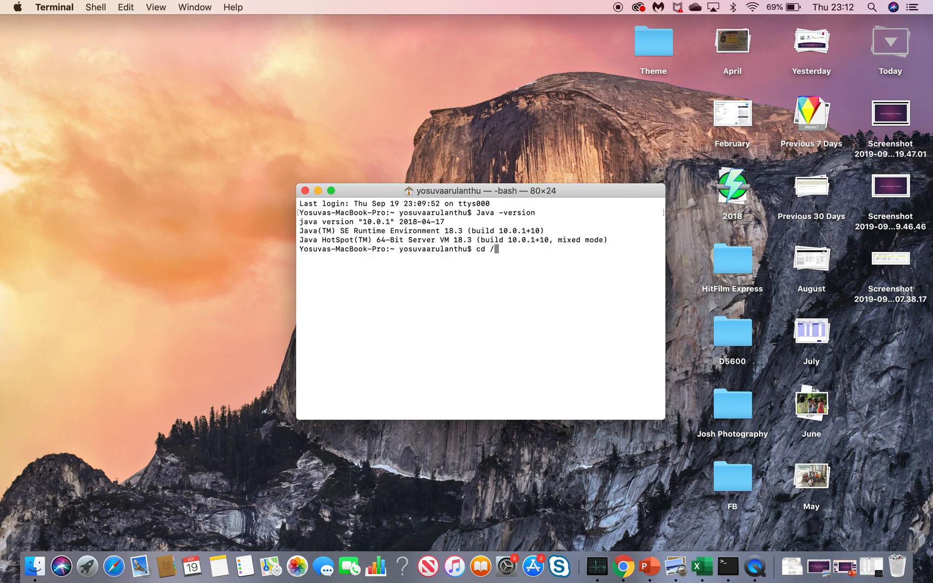
type("Library/")
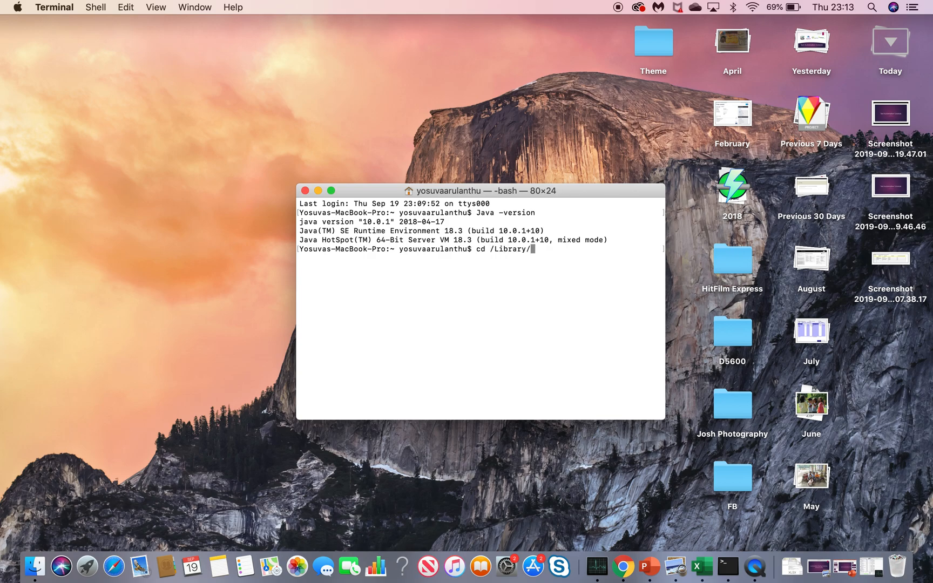
type("Java/")
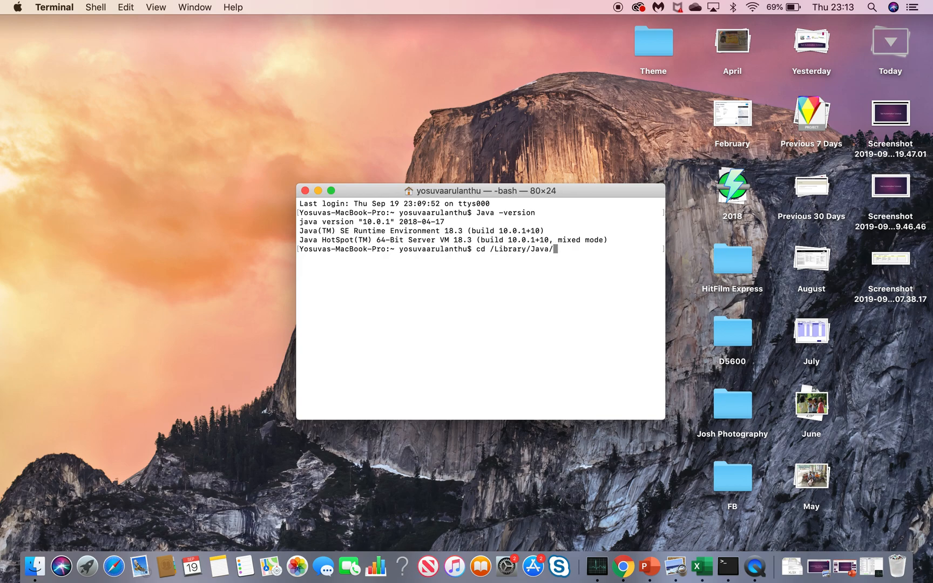
type("JavaVirtualMachines/")
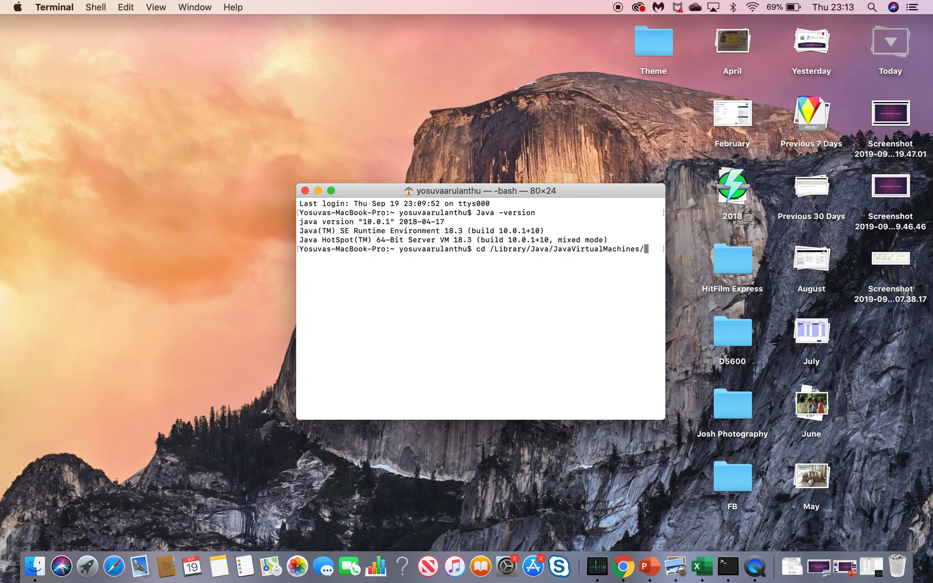
type("ls")
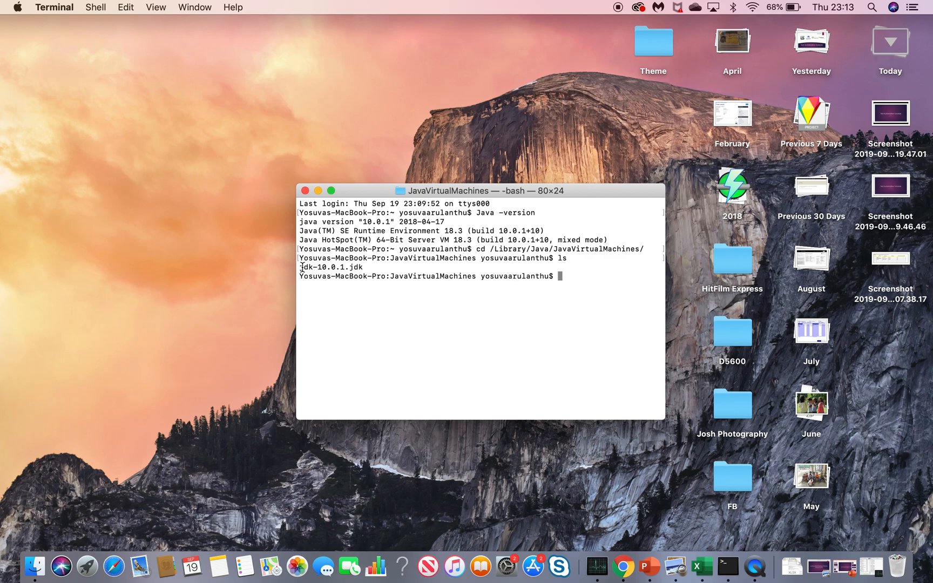
double_click(332, 267)
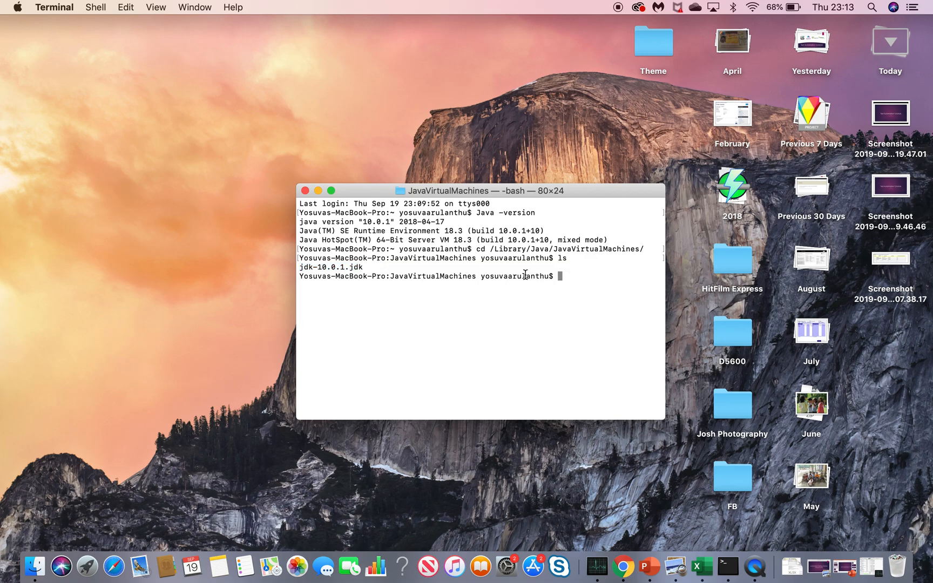
Enter 'sudo rm -rf jdk-10.0.1.jdk' to force-remove the JDK folder.
type("sudo")
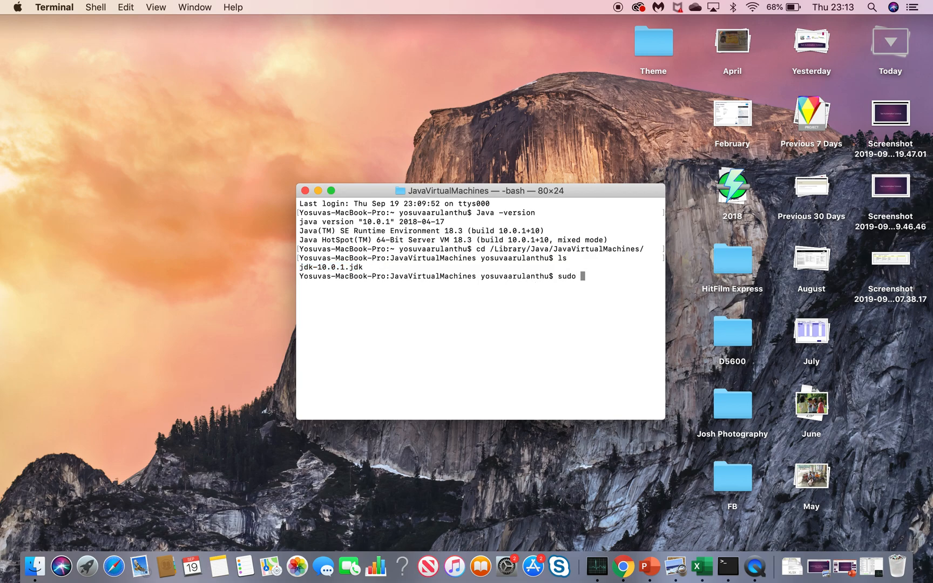
type("rm")
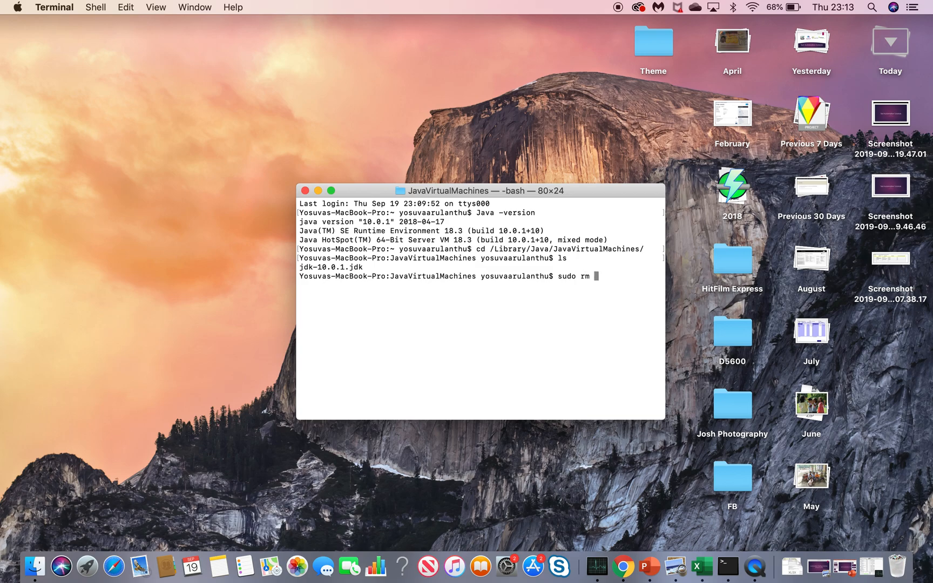
type("-rf")
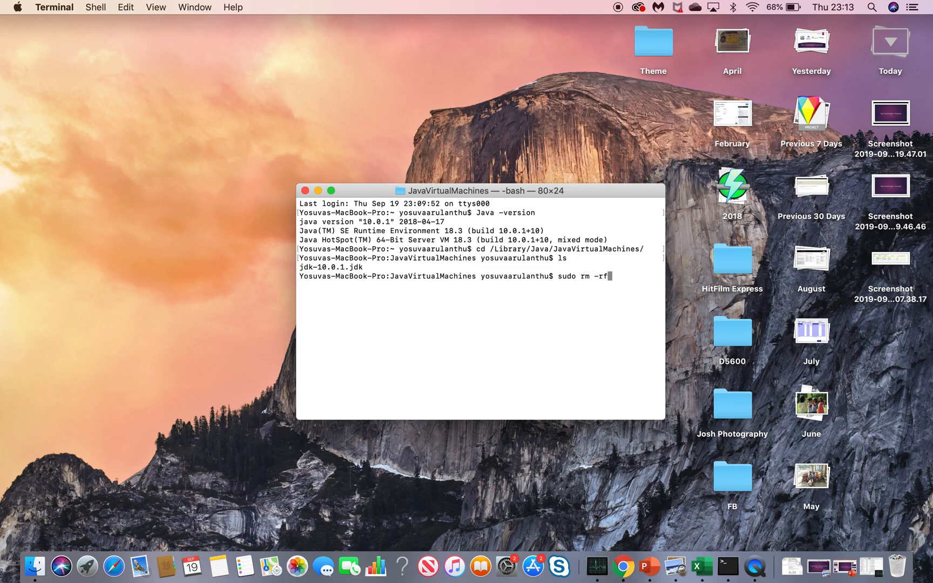
type("jdk-10.0.1.jdk")
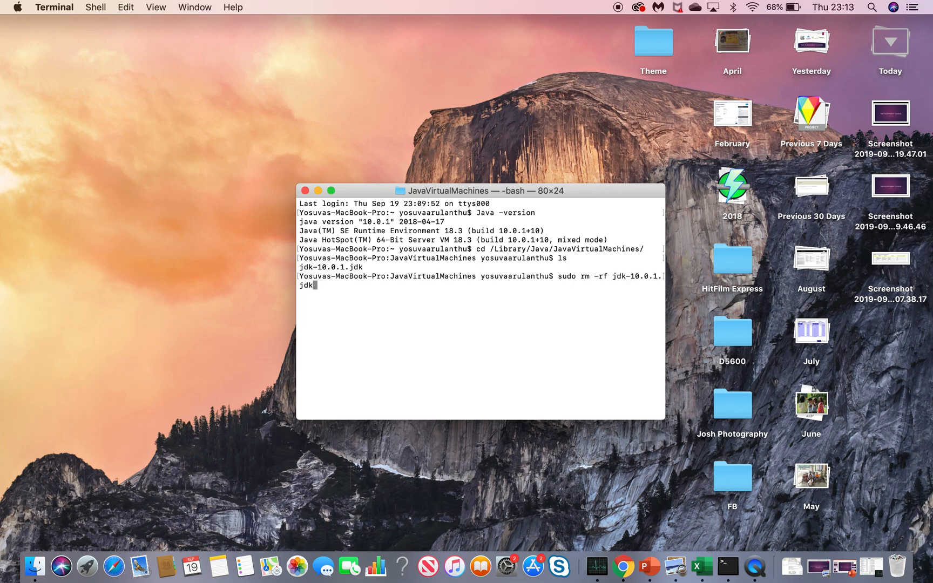
mouse_move(520, 247)
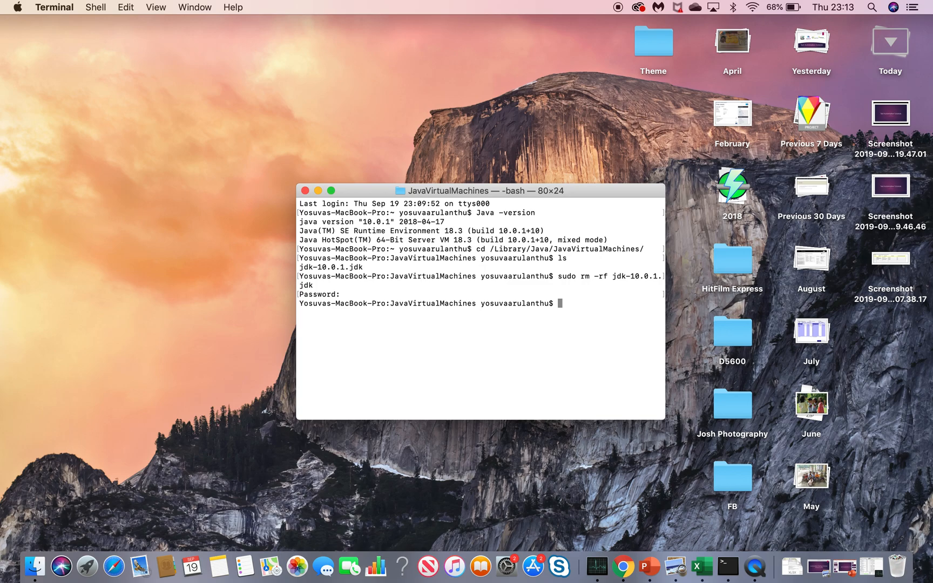
Rerun 'java -version', now reporting no runtime, and dismiss the install-JDK alert.
type("Java -v")
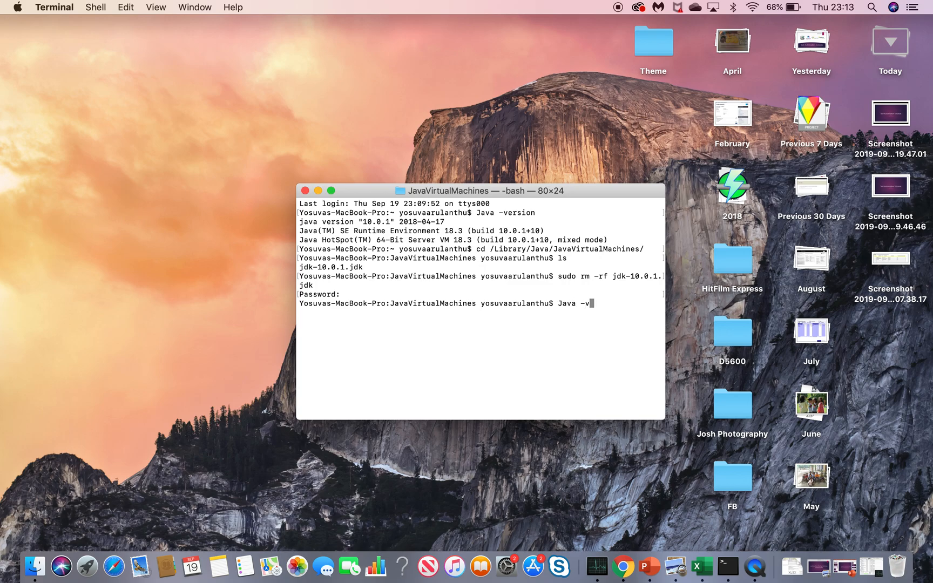
type("ersion")
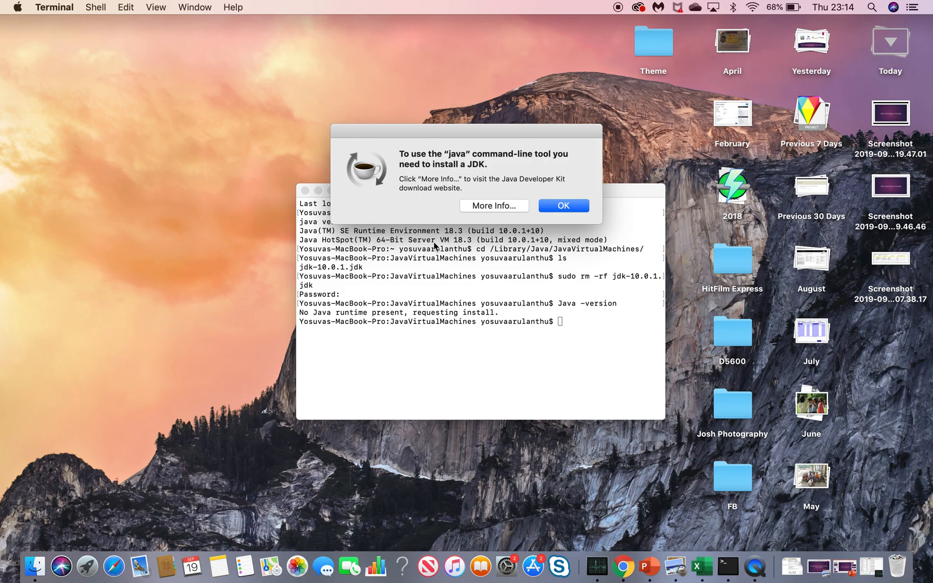
mouse_move(472, 153)
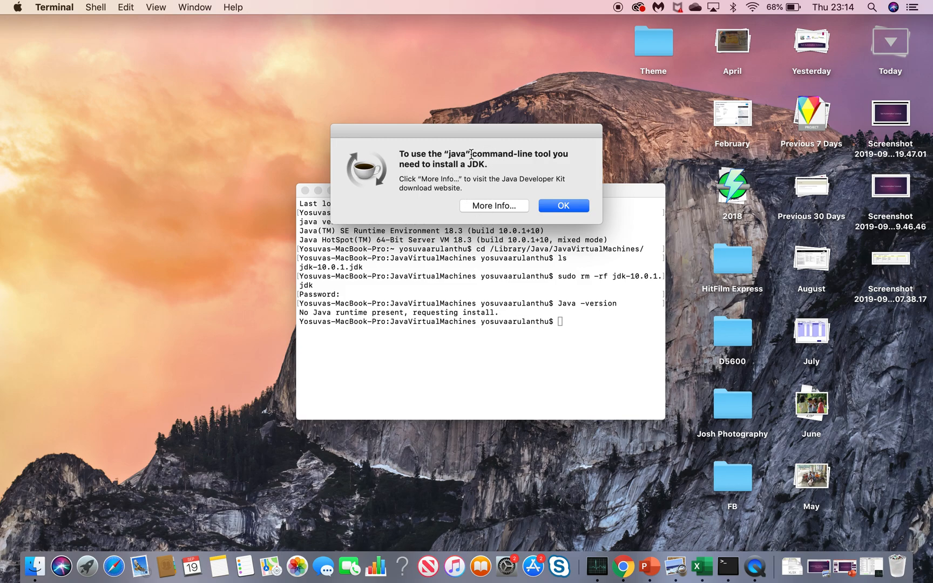
mouse_move(543, 309)
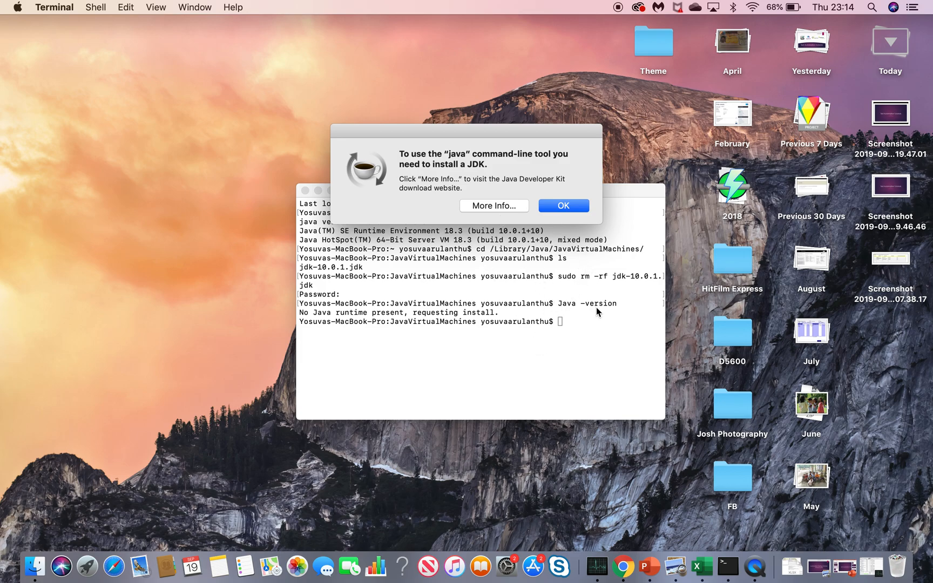
mouse_move(424, 205)
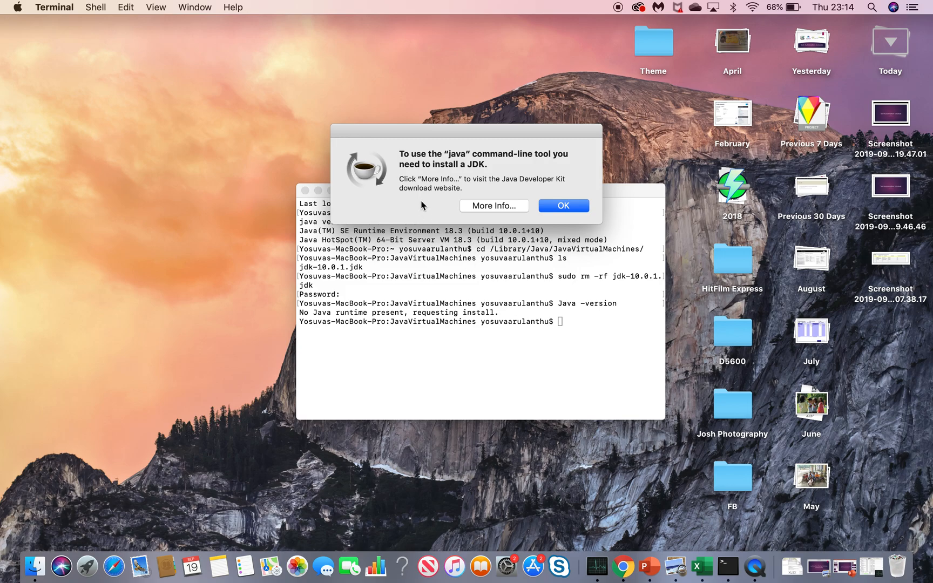
mouse_move(477, 179)
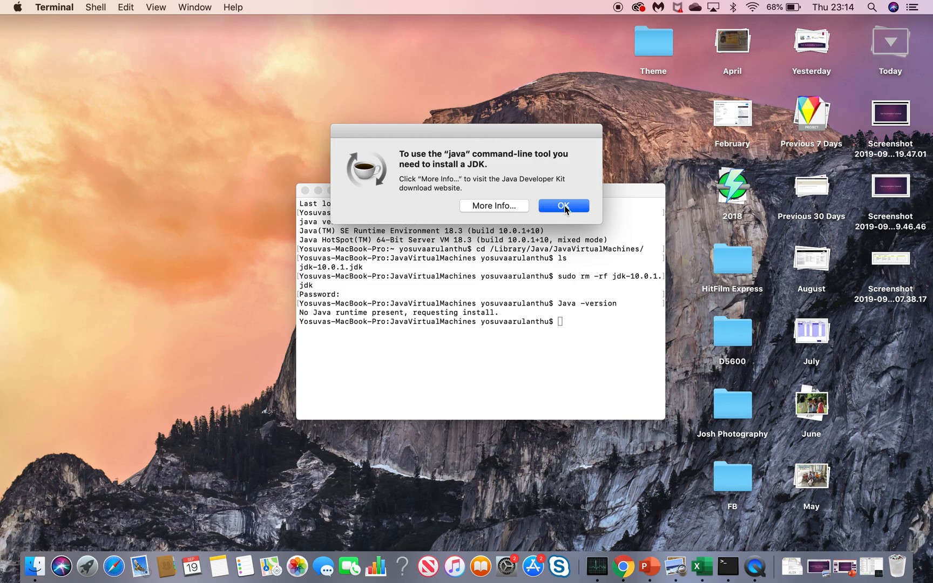
left_click(564, 206)
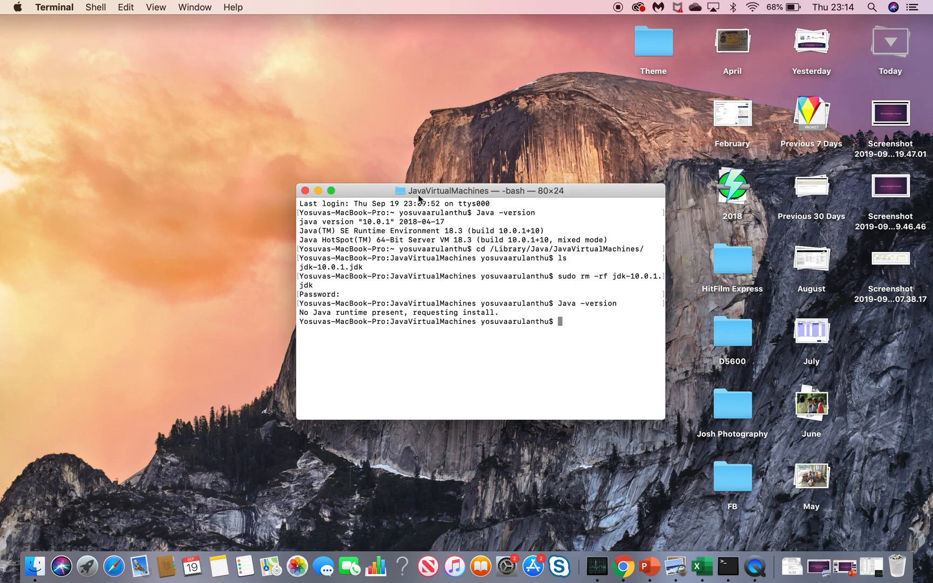
mouse_move(354, 181)
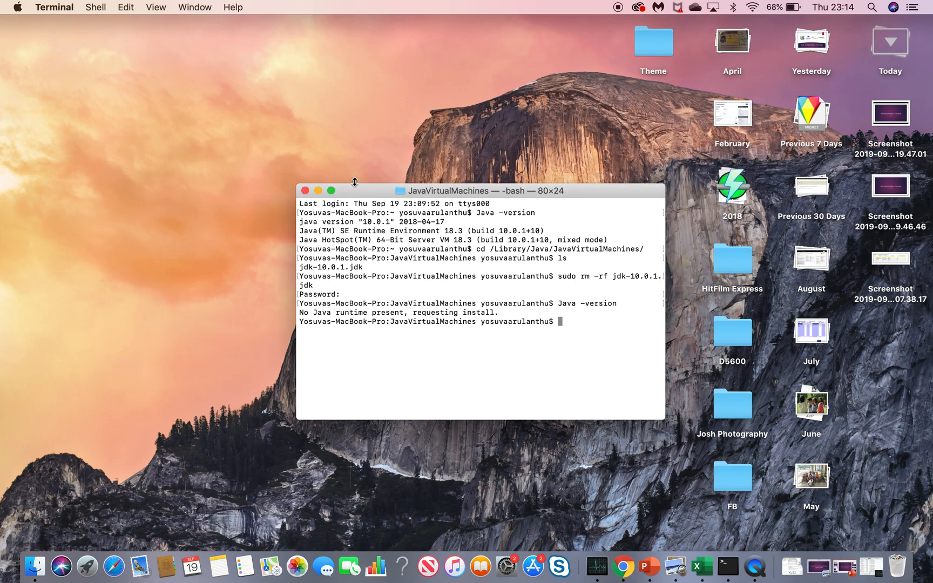